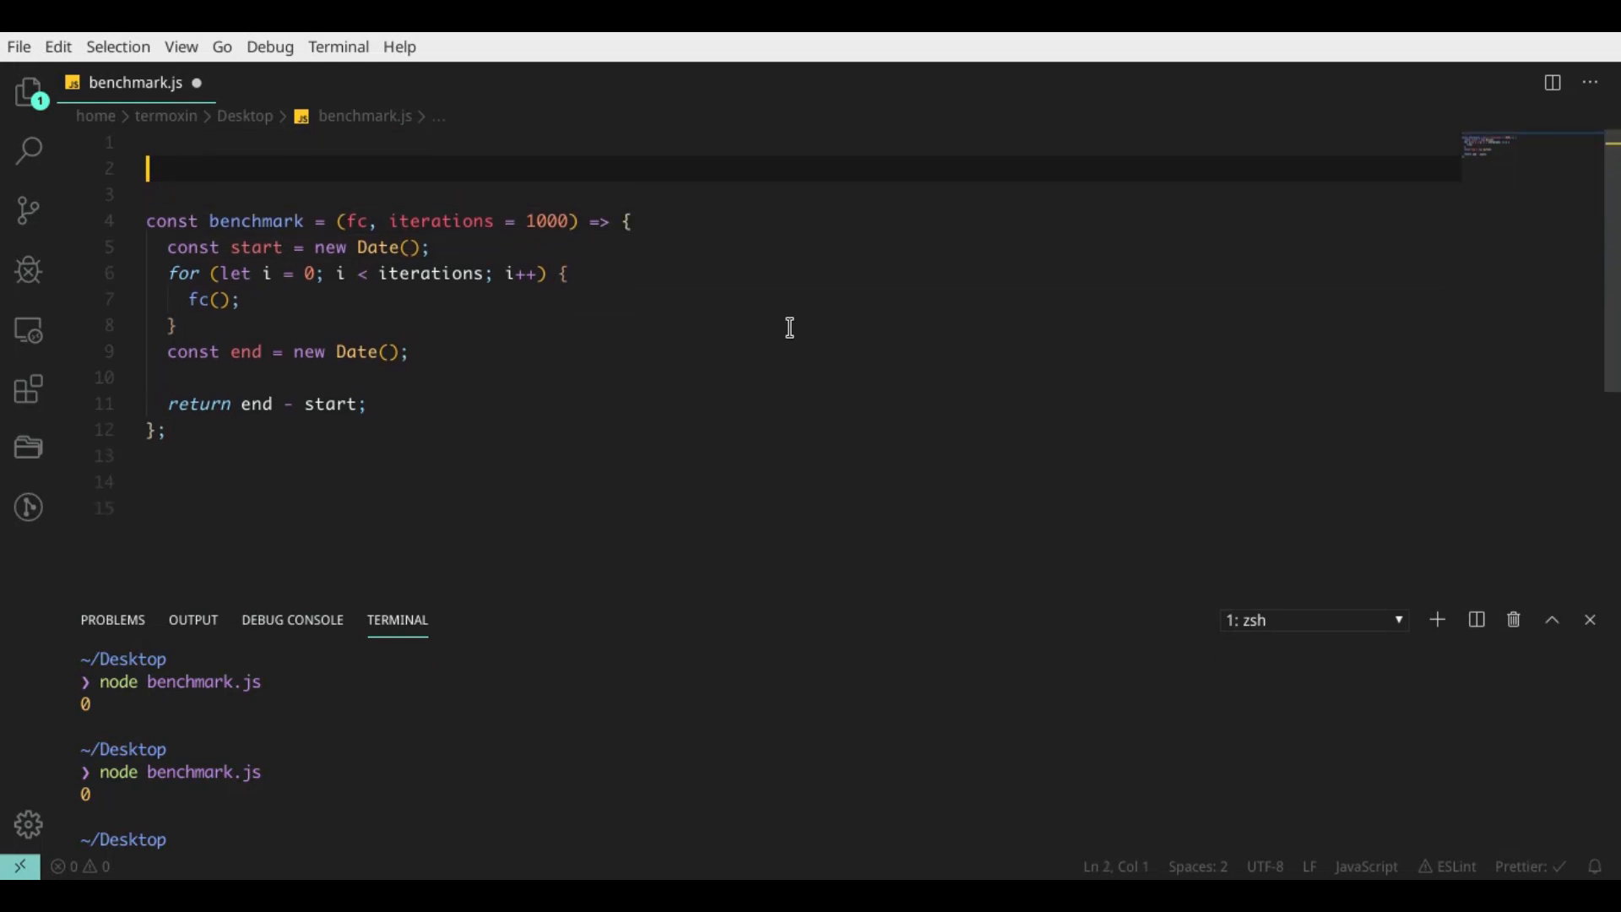
pyautogui.write('Array.prototype.custo')
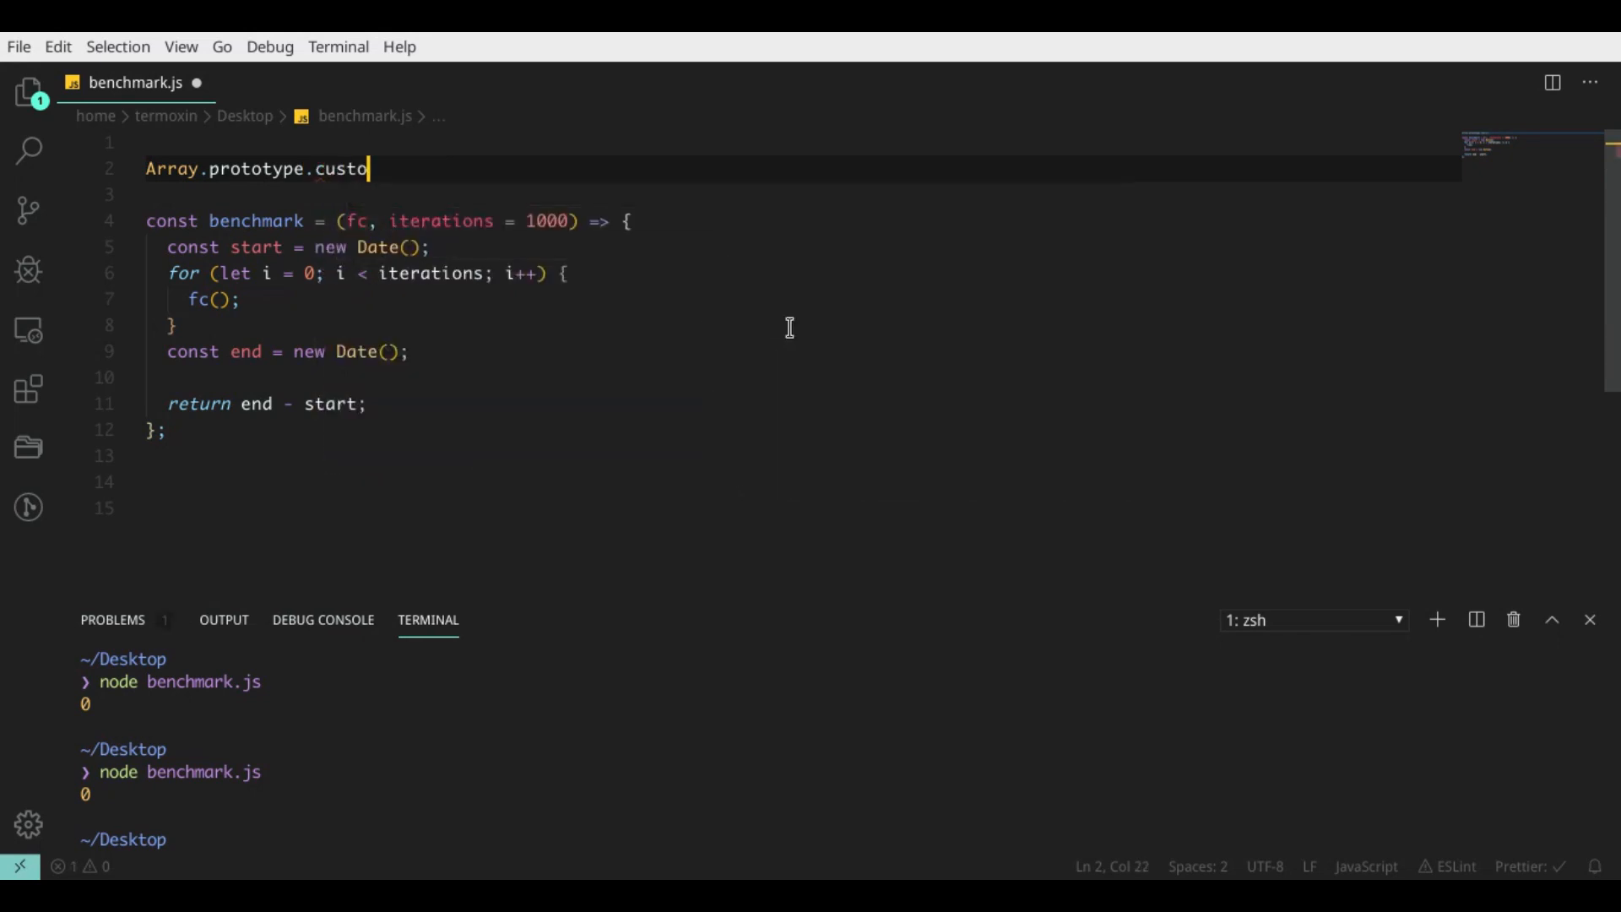
pyautogui.write('mForE')
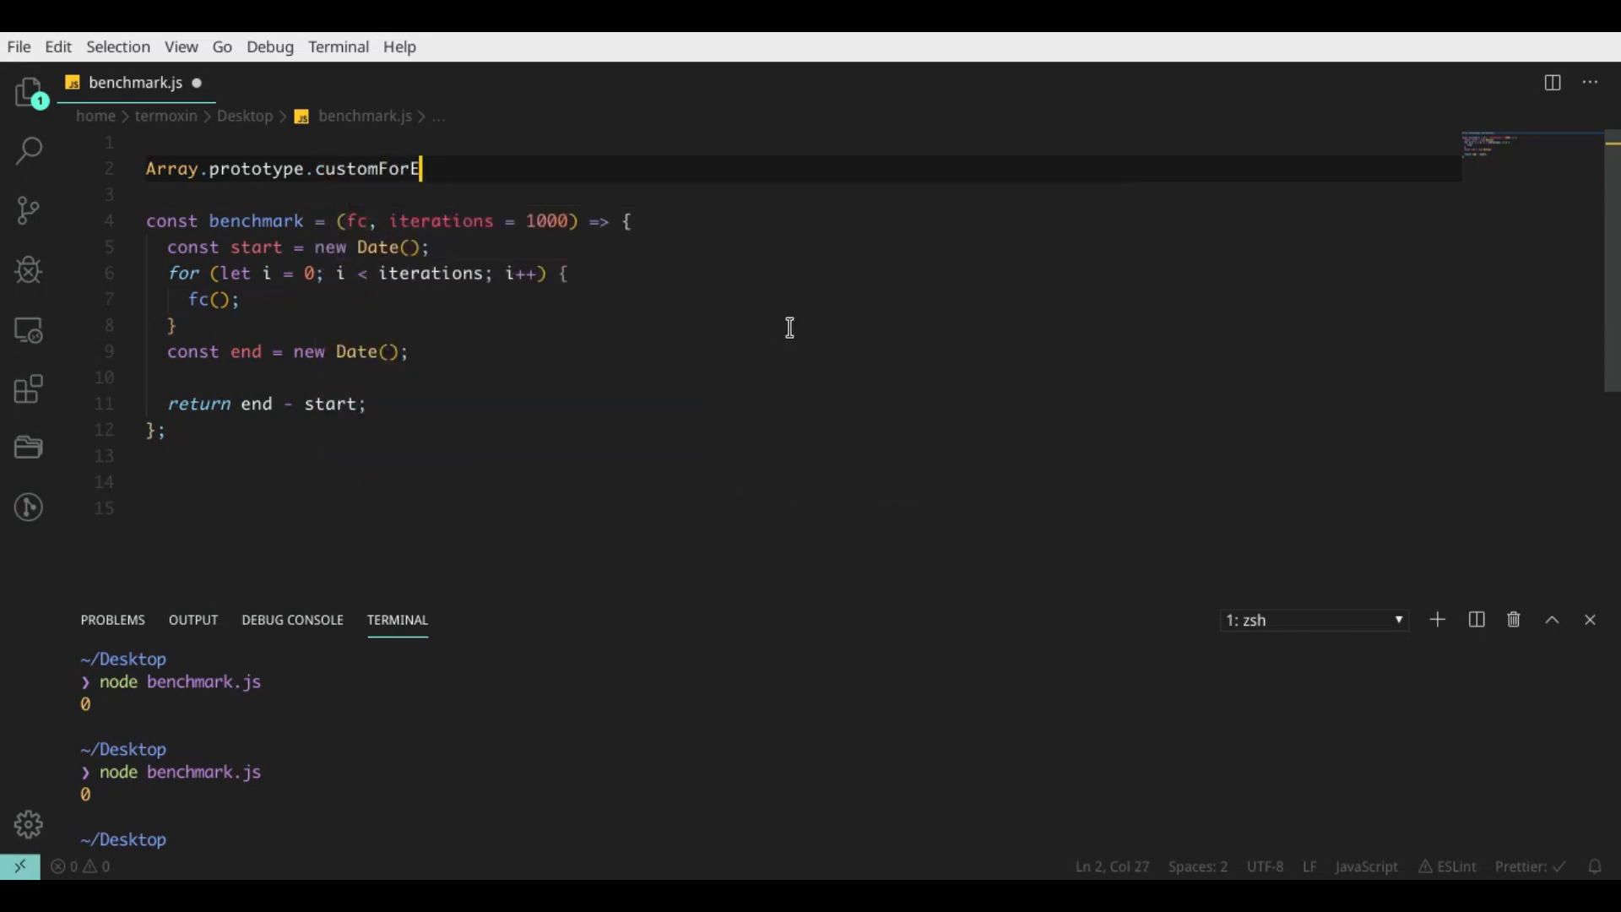
pyautogui.write('ach = (')
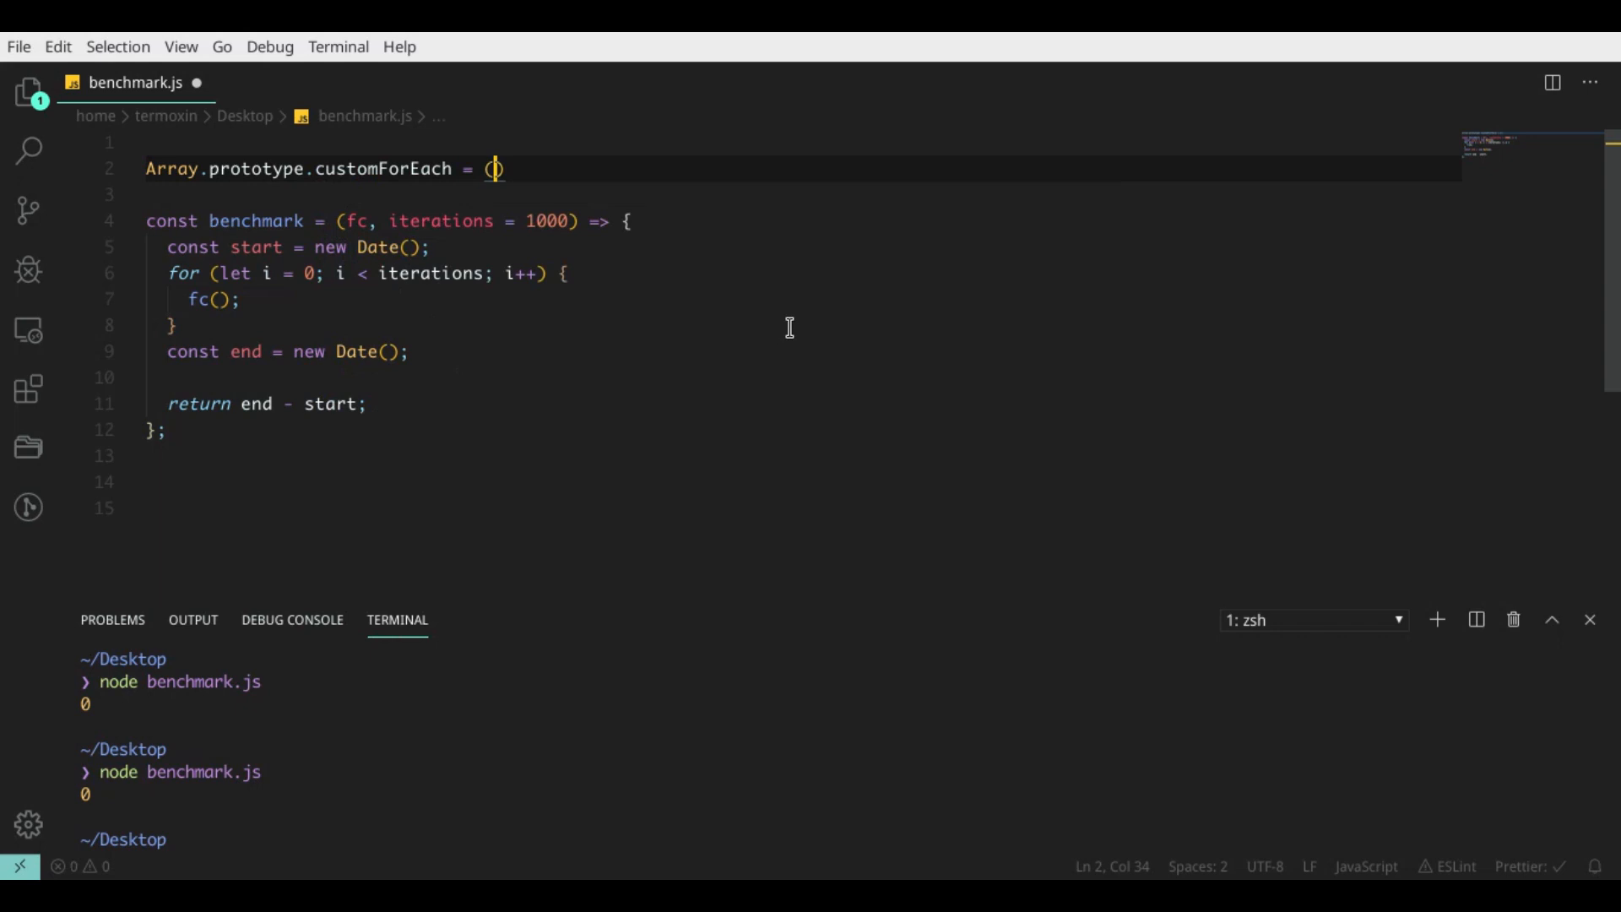
pyautogui.write('function')
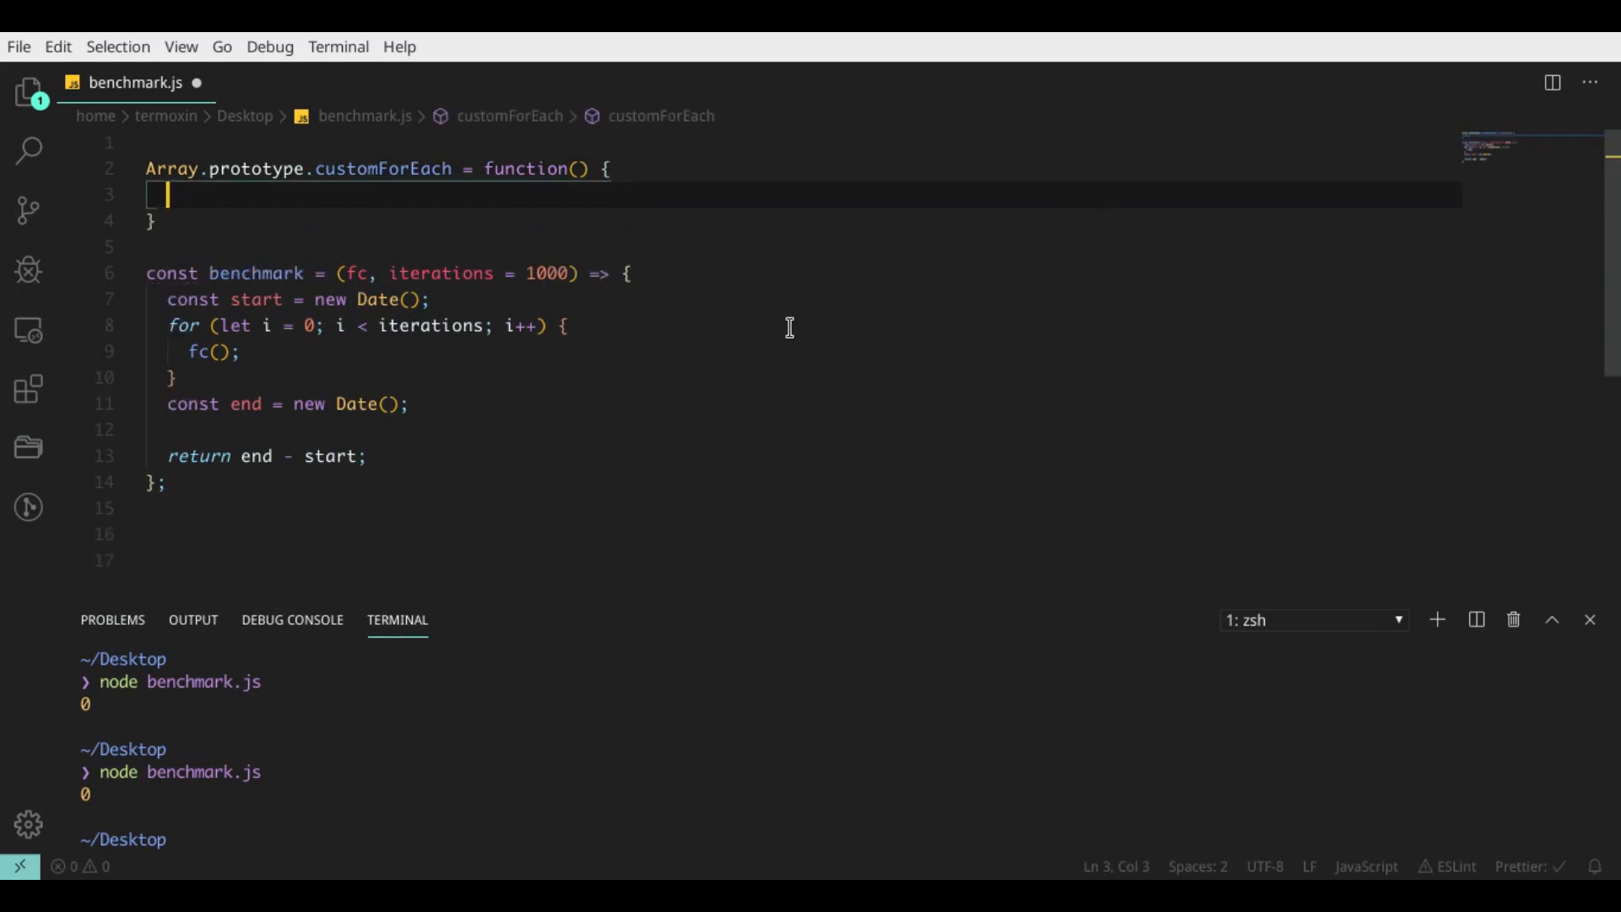
pyautogui.write('for(let  i = 0; i < i')
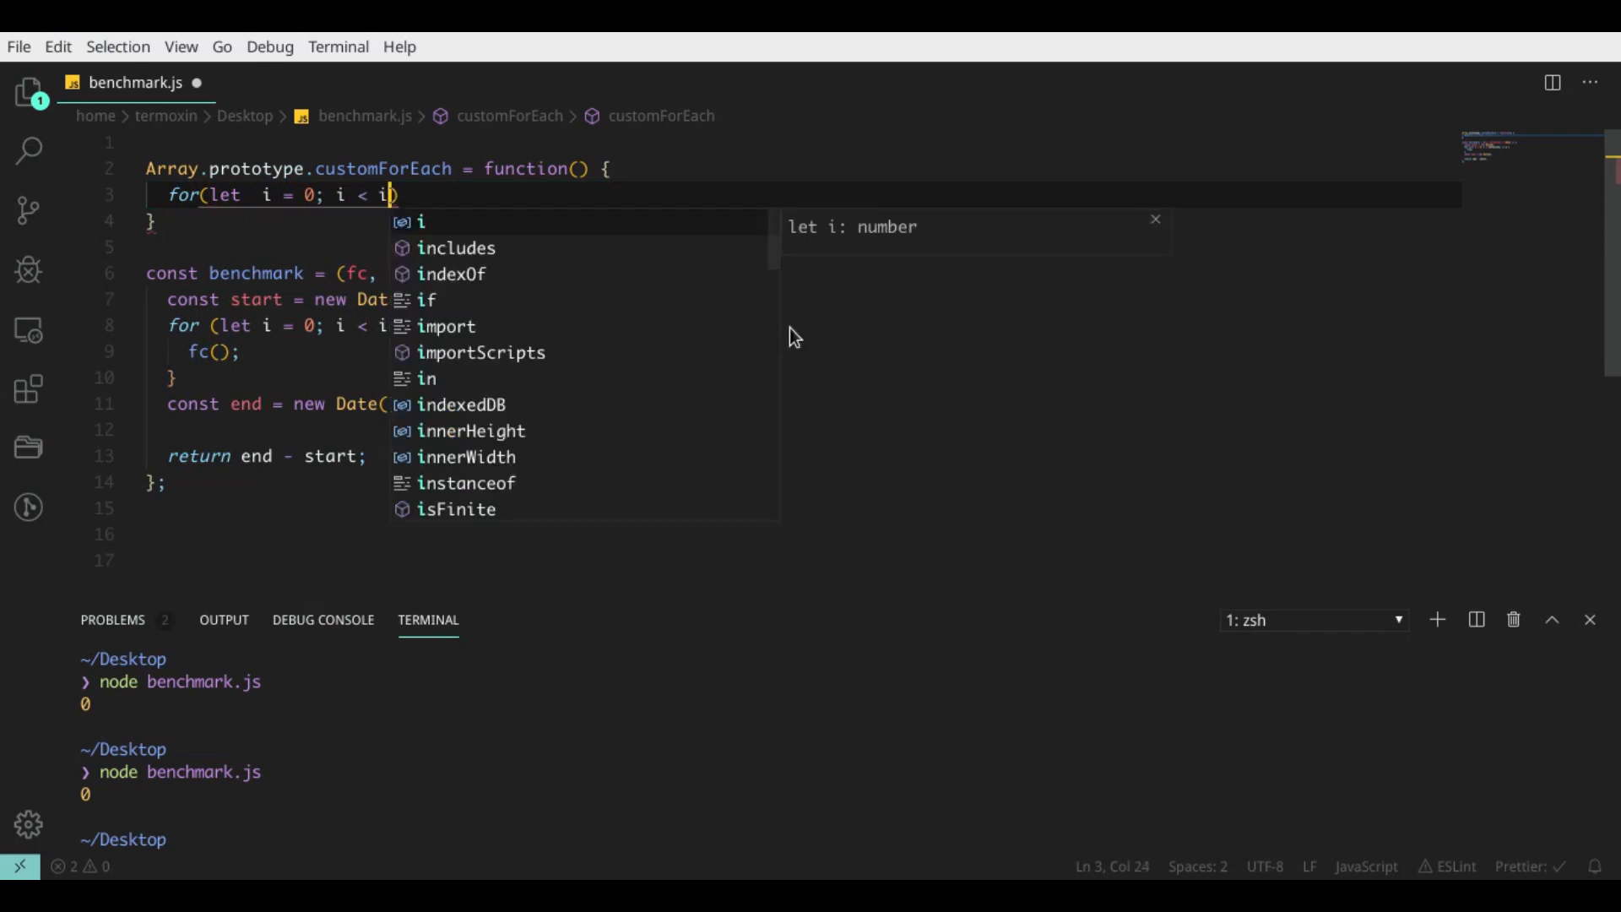
pyautogui.write('this')
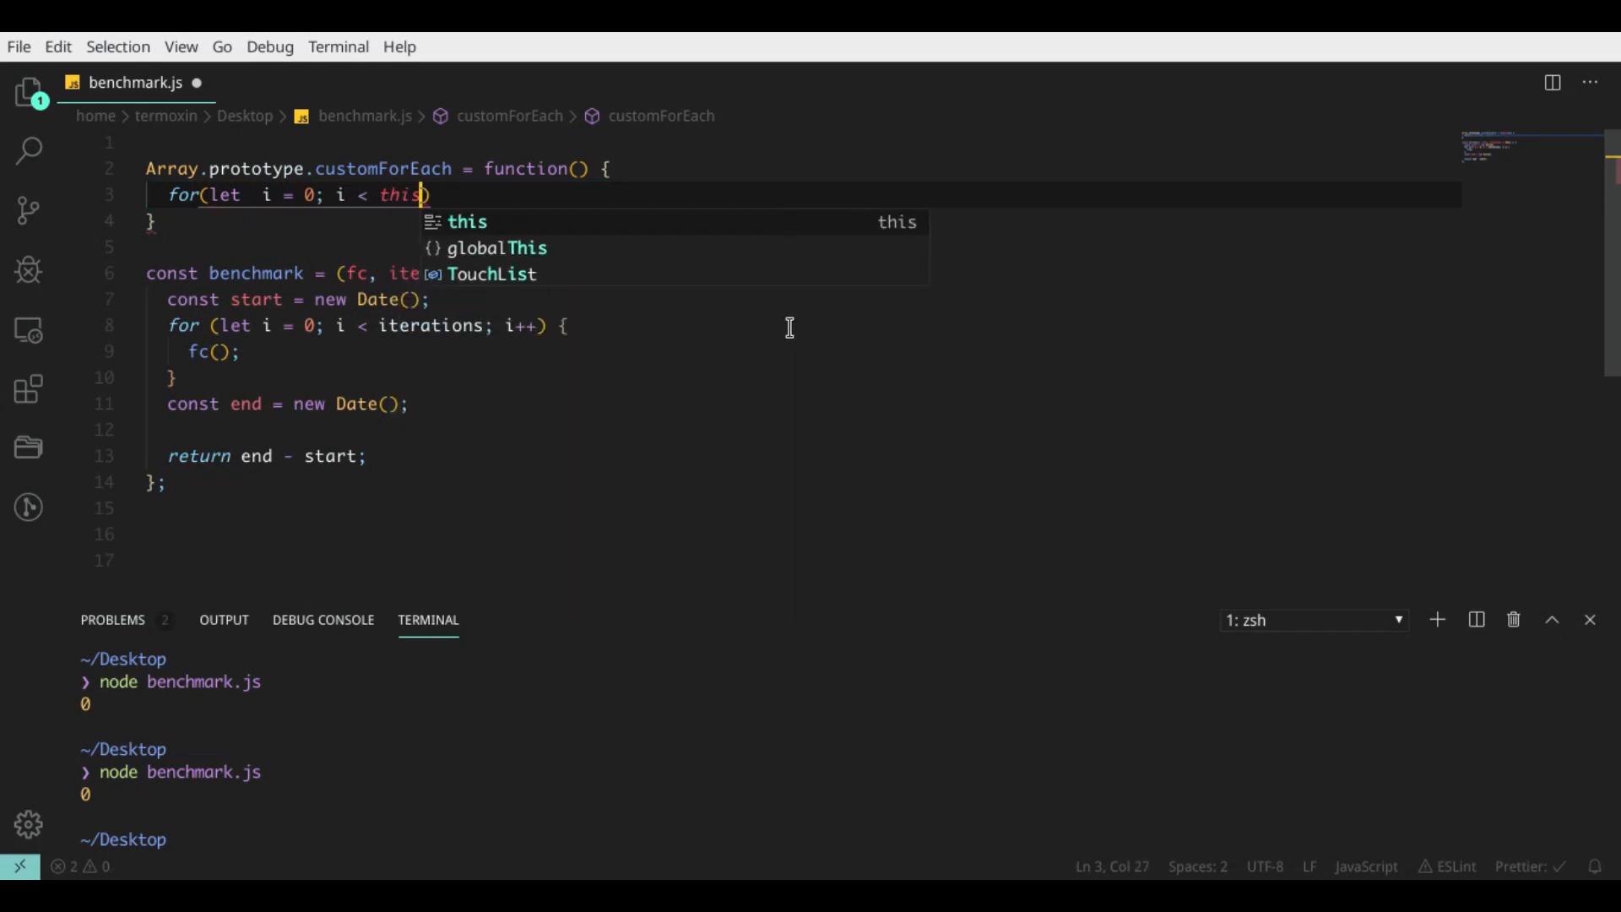
pyautogui.write('.length;')
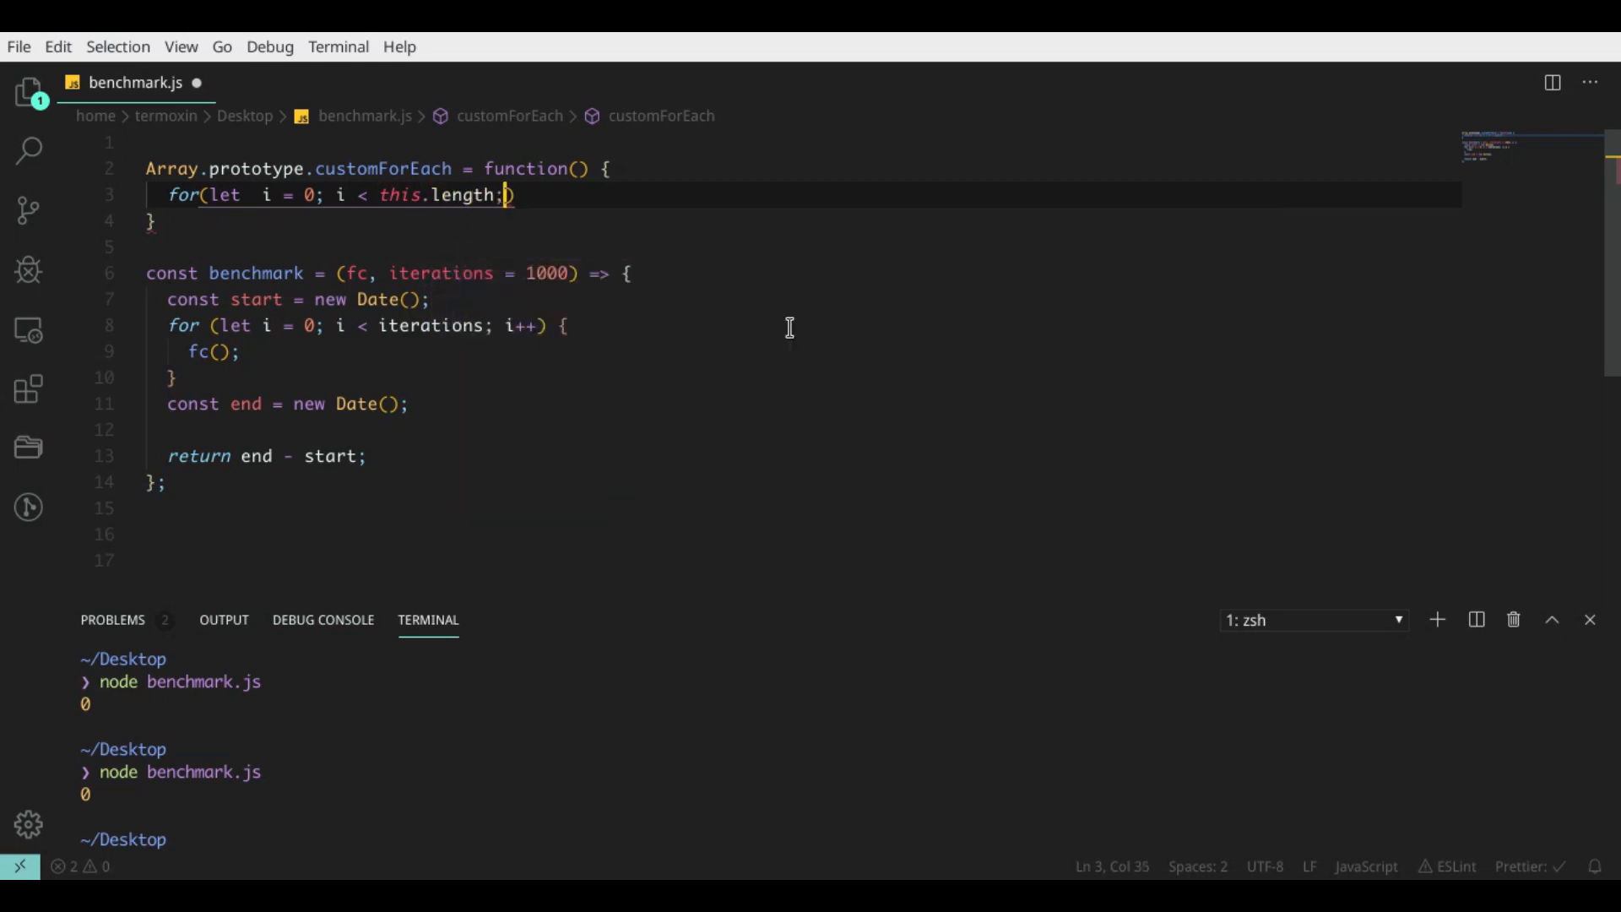
pyautogui.write('i++')
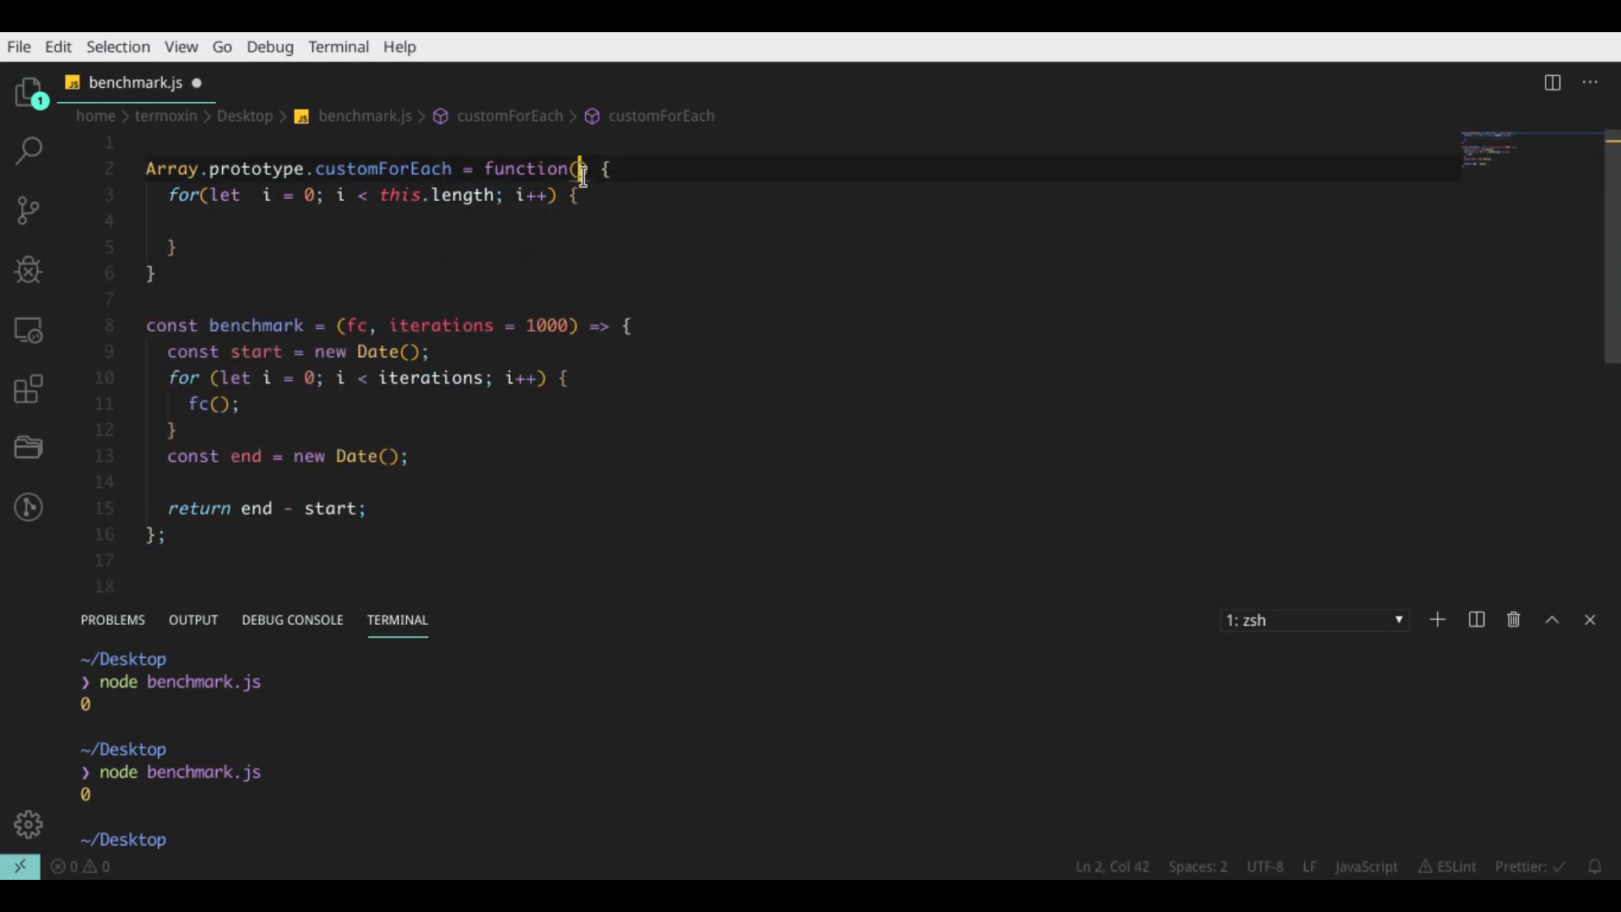
pyautogui.write('cb')
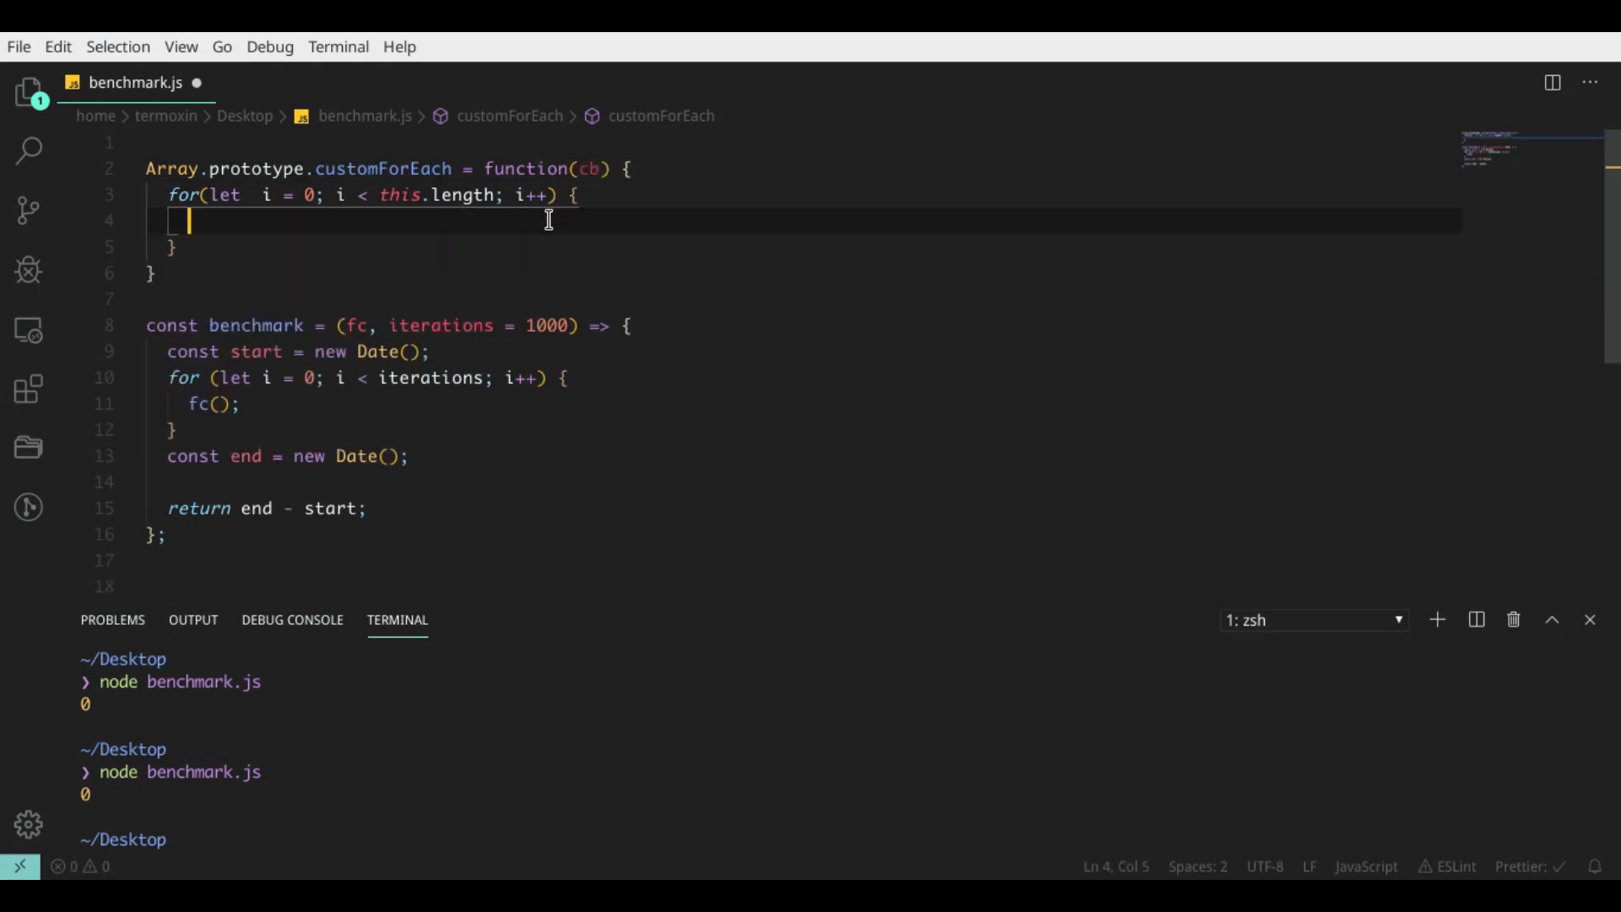
pyautogui.write('cb')
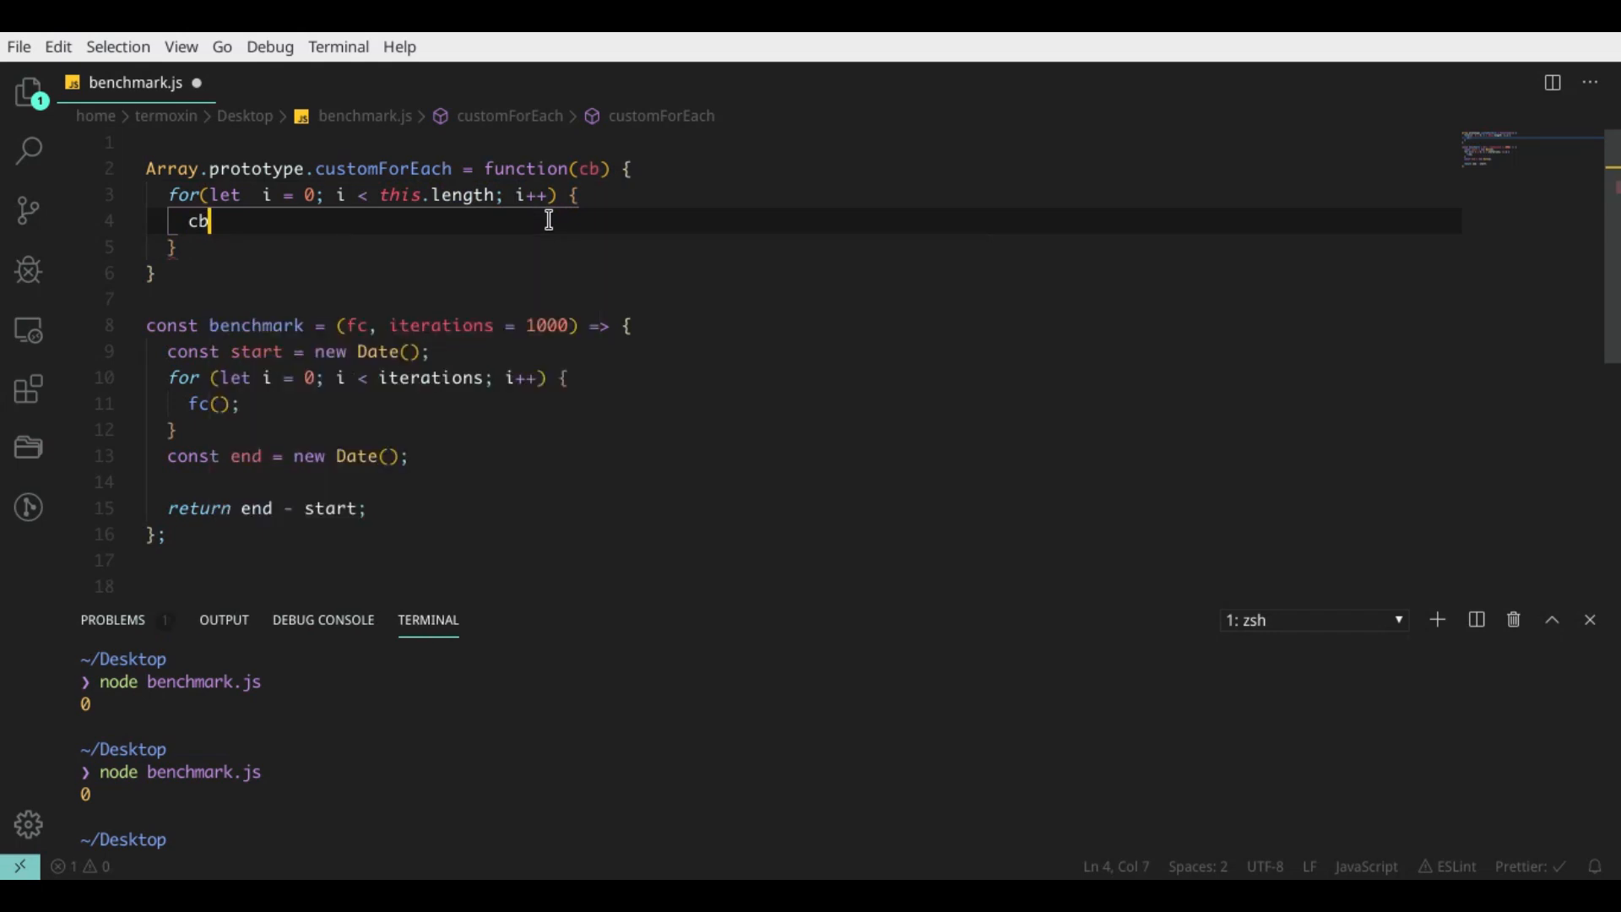
pyautogui.write('(this[i])')
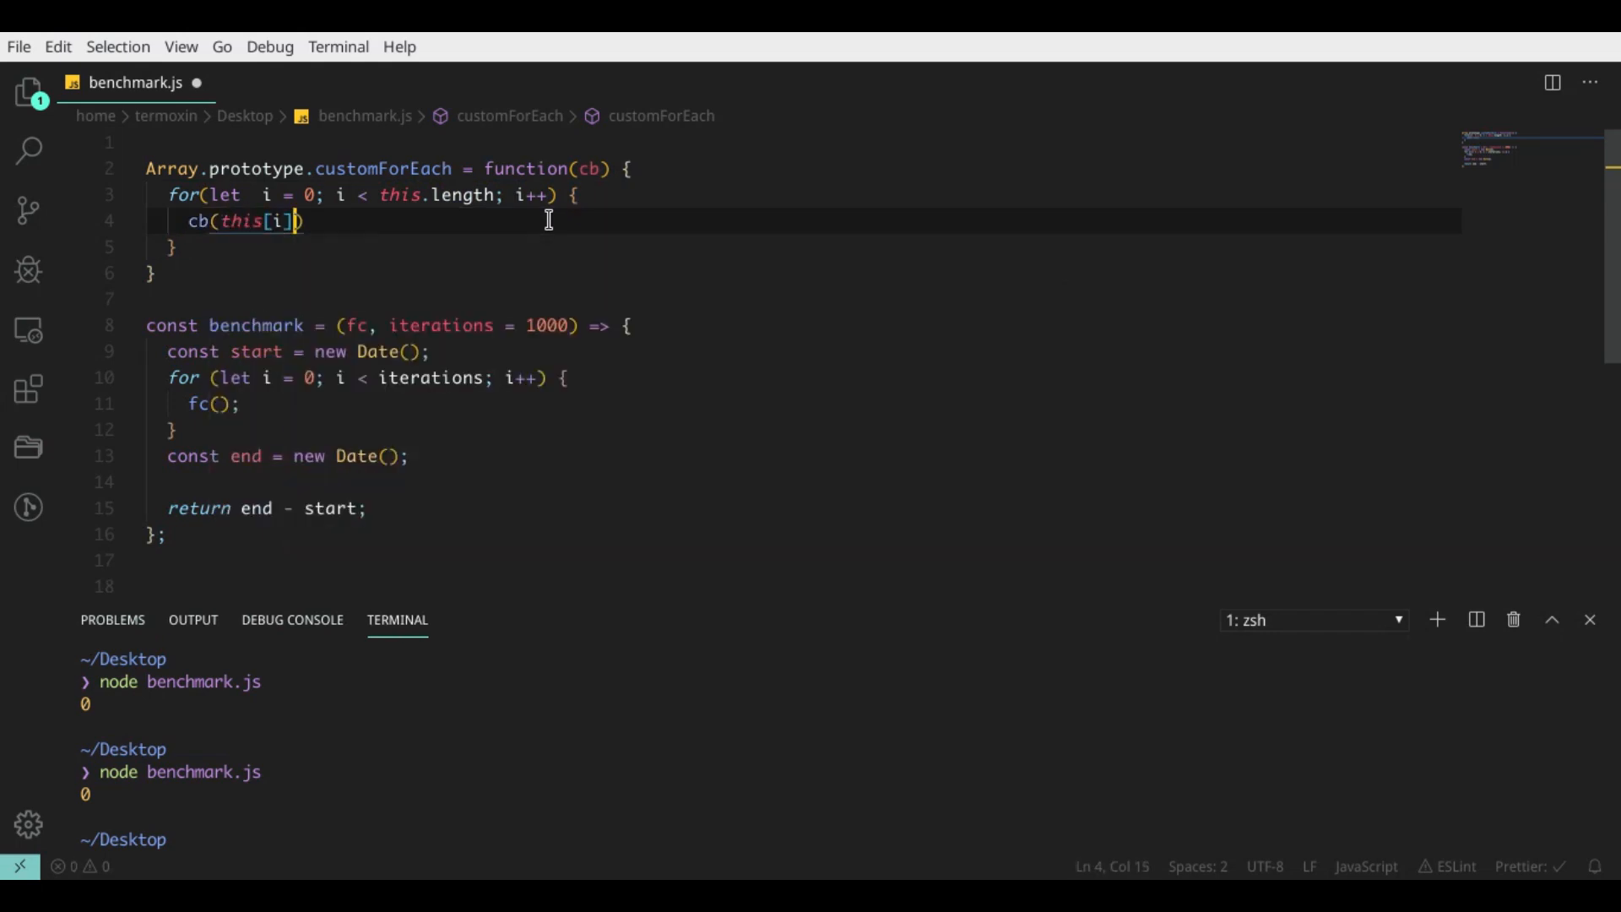
pyautogui.write(',')
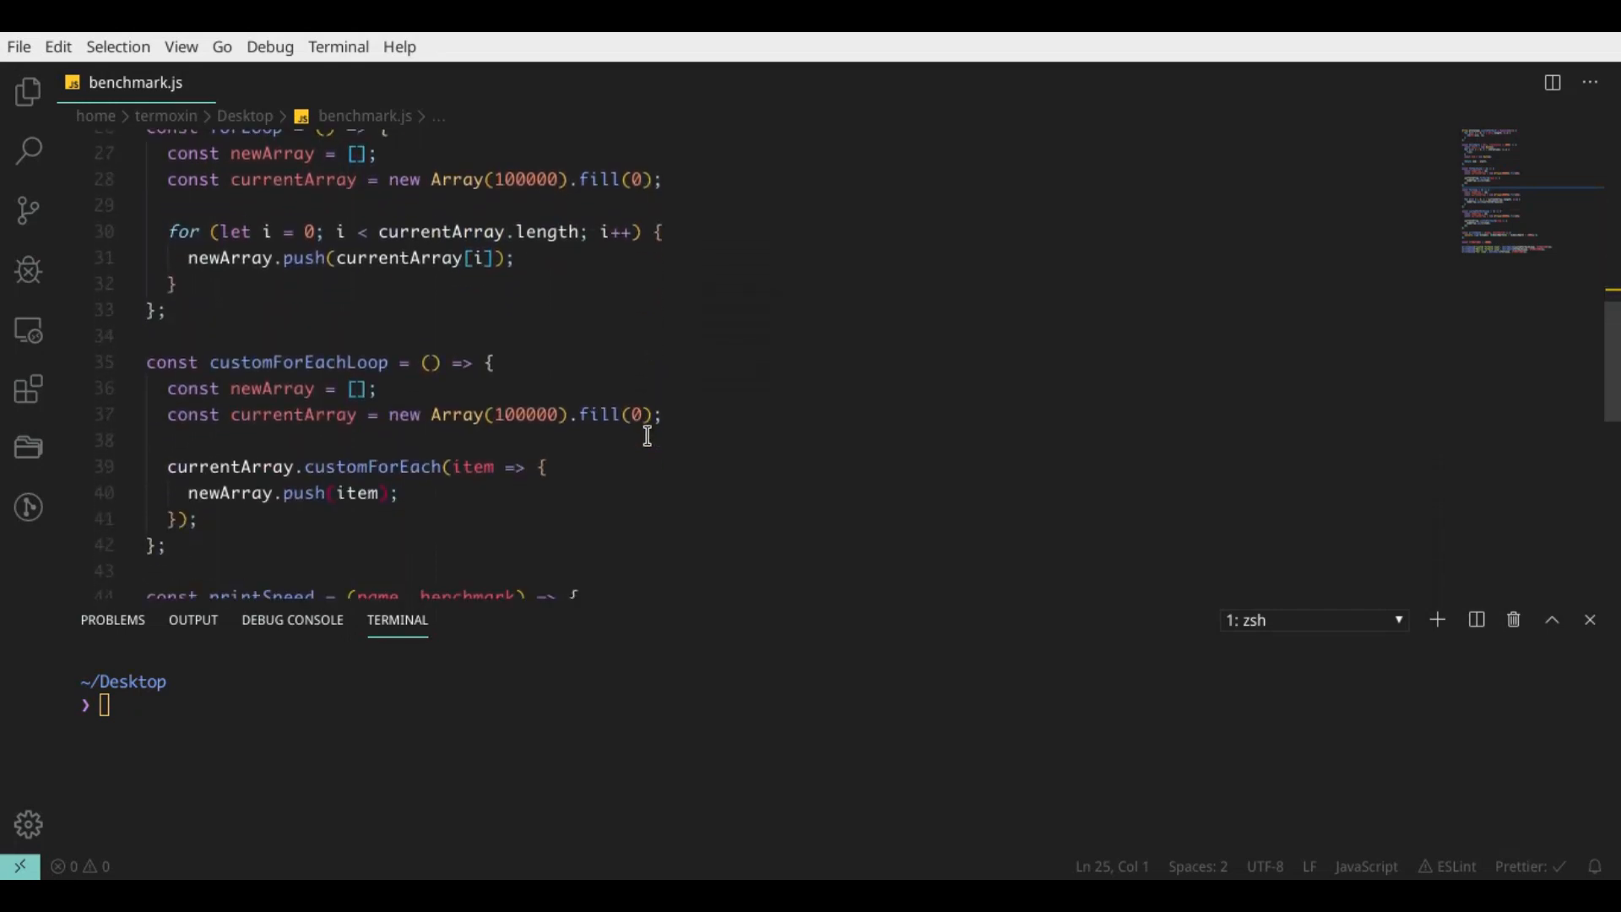
pyautogui.scroll(-3)
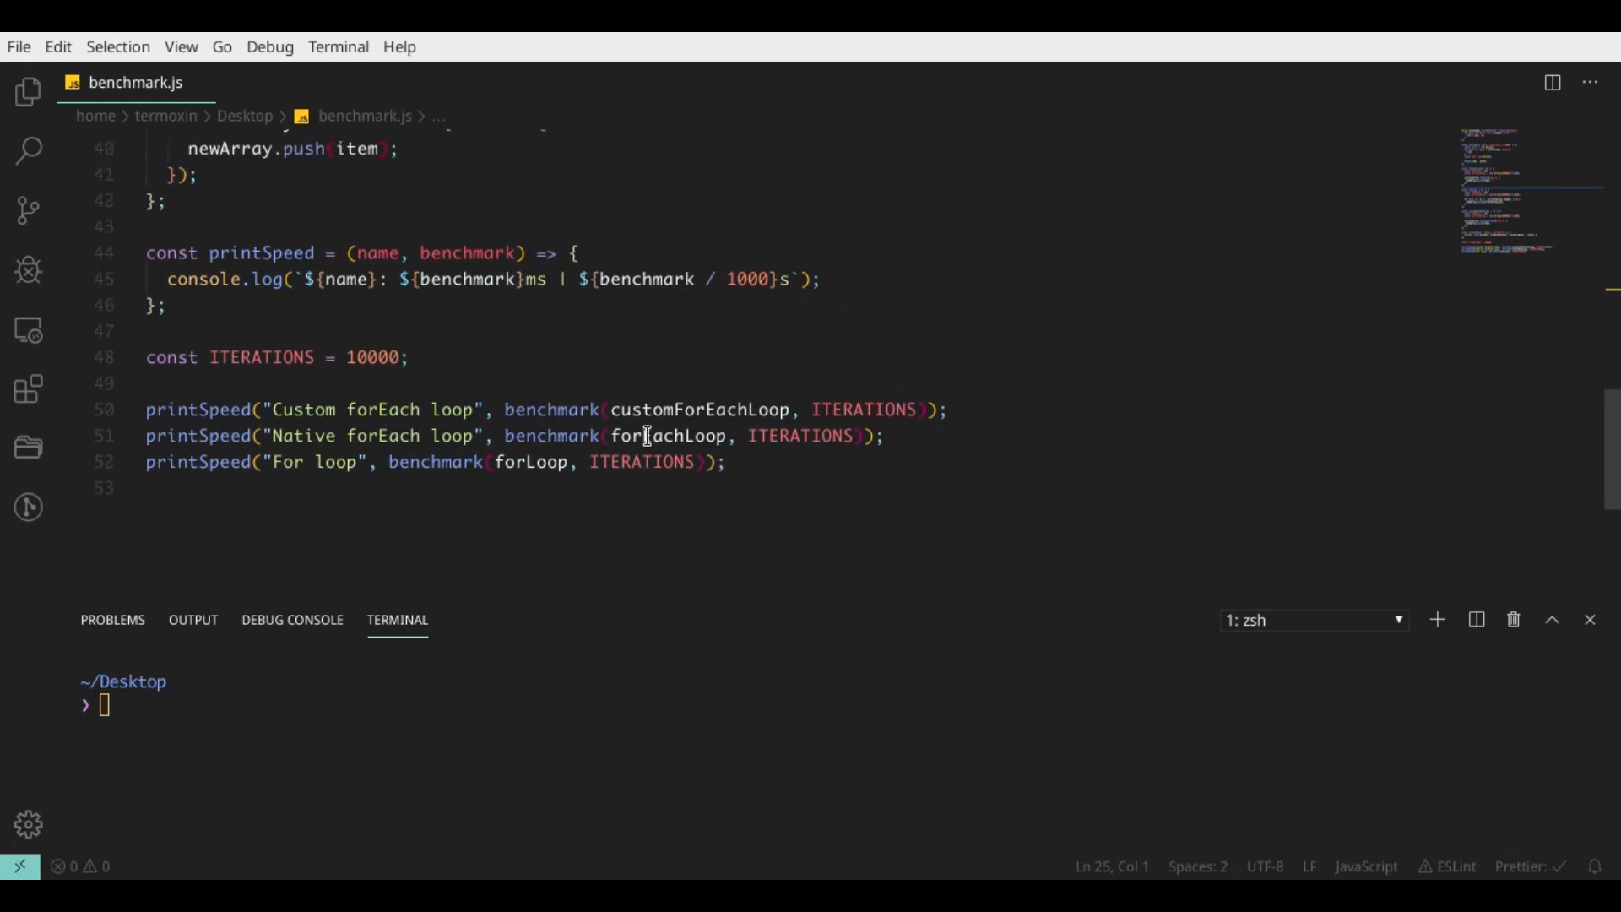
pyautogui.moveTo(515, 694)
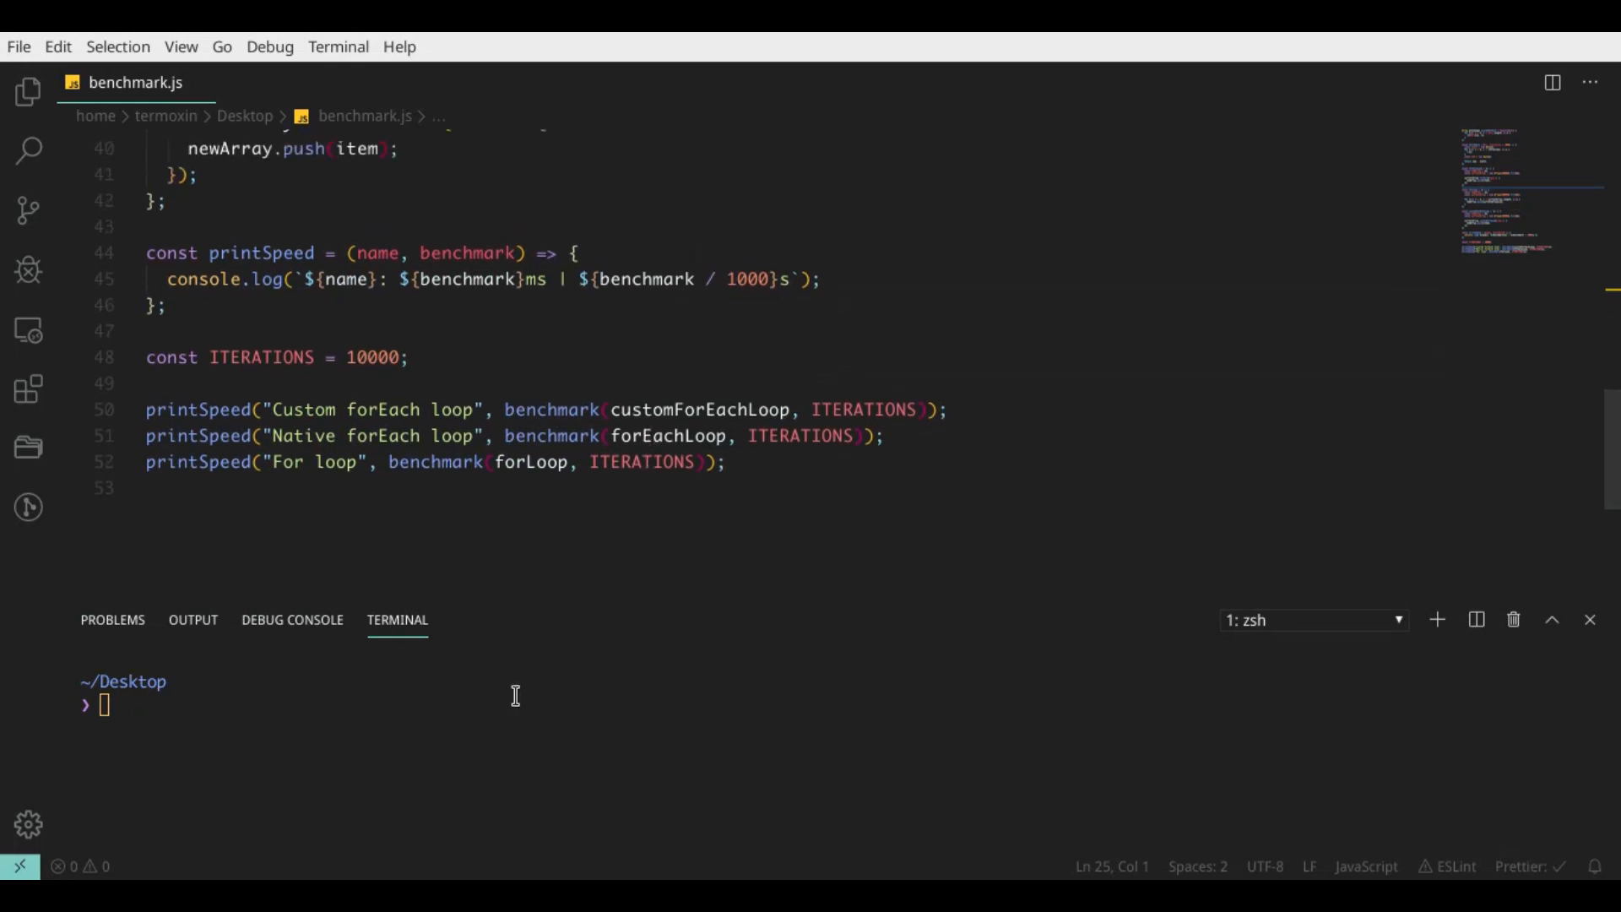
pyautogui.write('node benchmark.js')
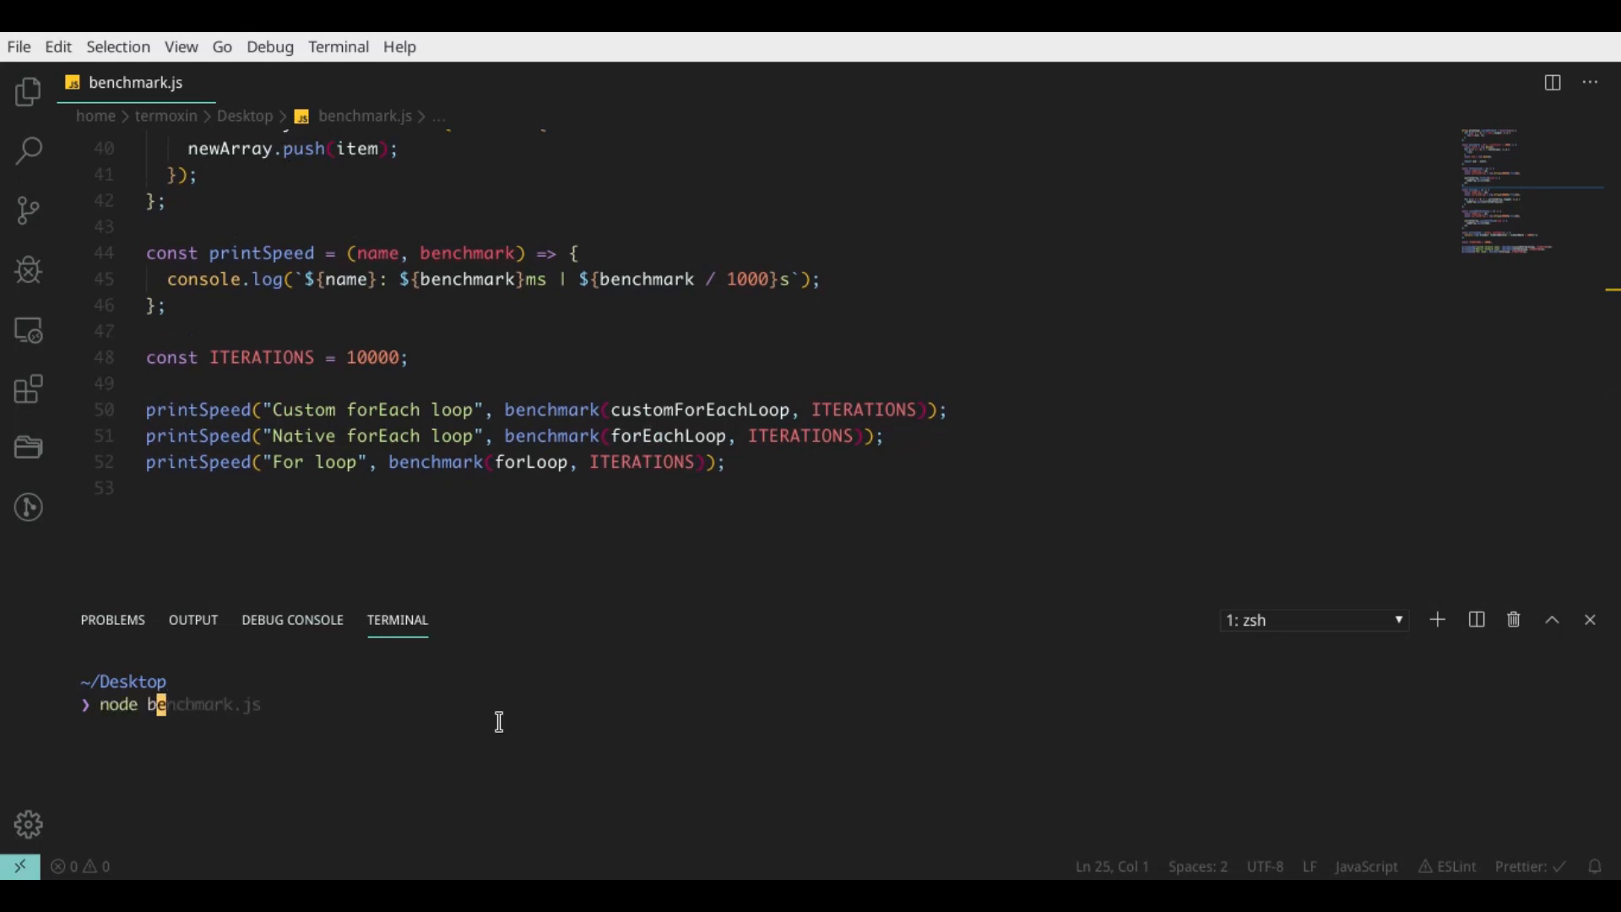